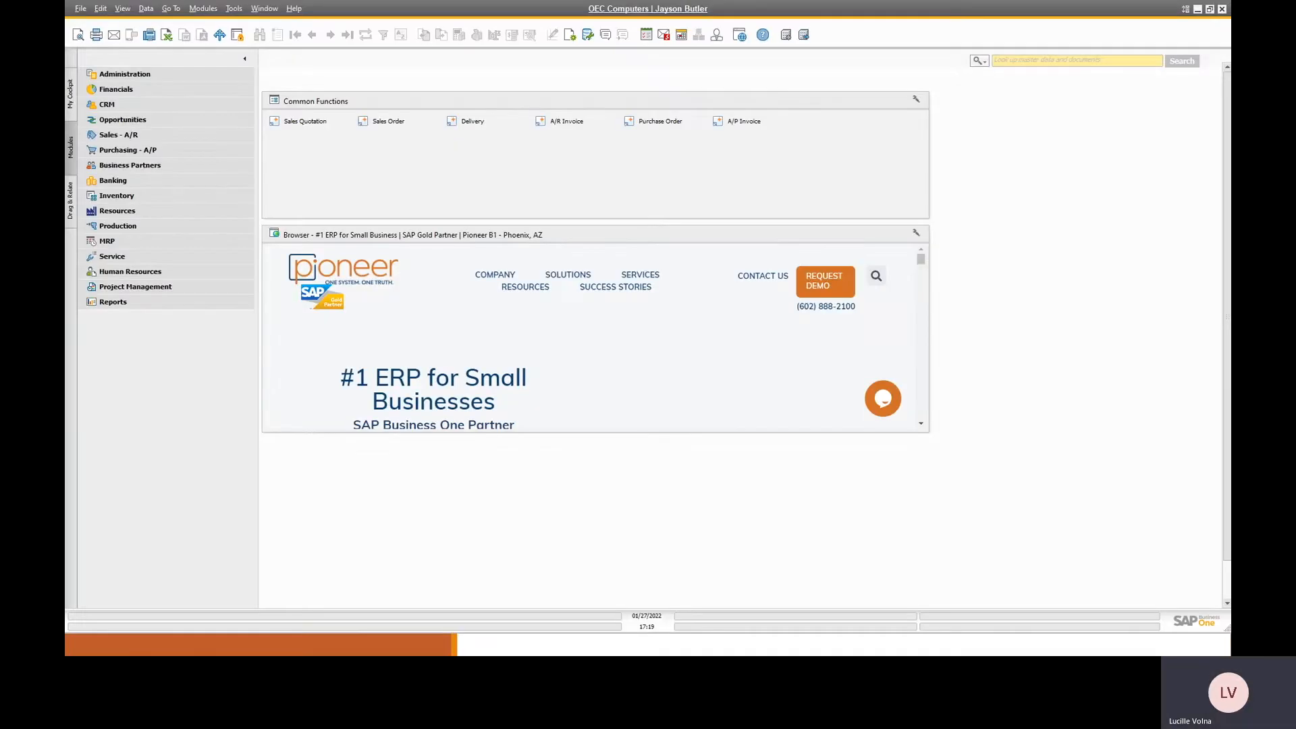
Reach General Settings via Administration > System Initialization and show its Inventory item options.
left_click(124, 73)
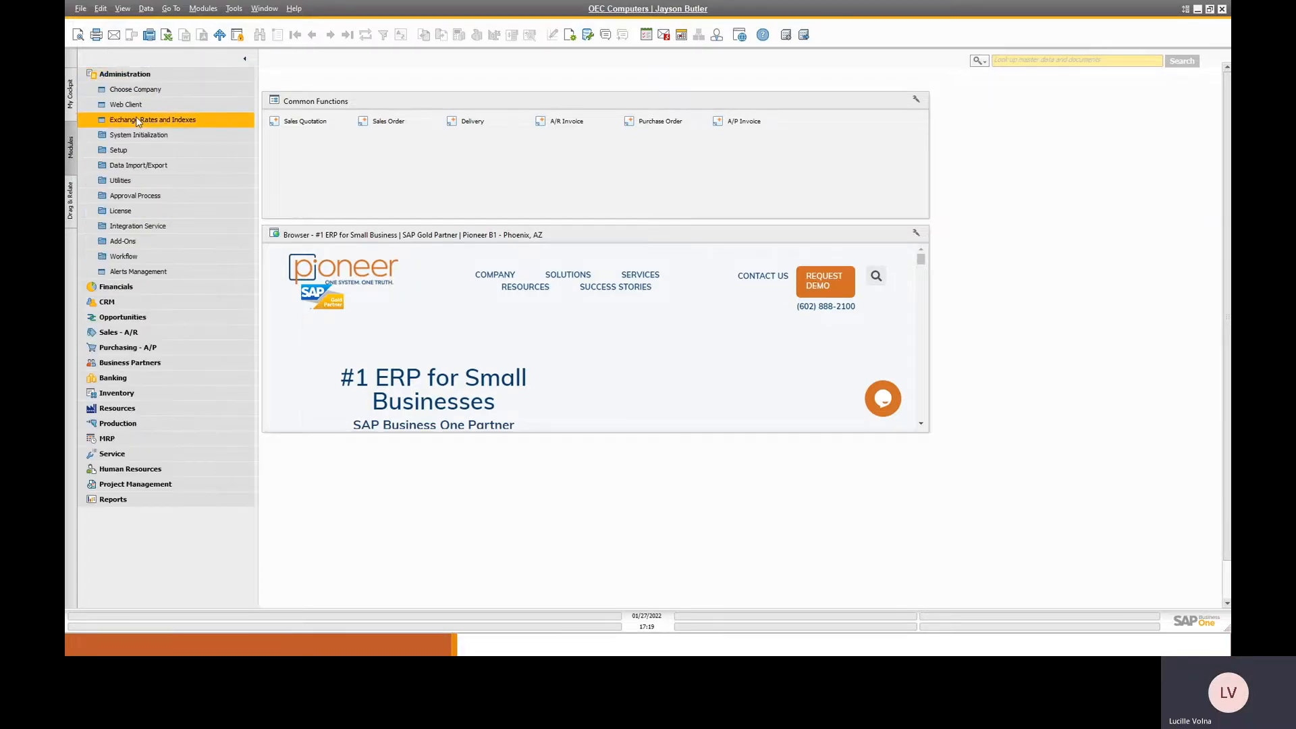
left_click(137, 135)
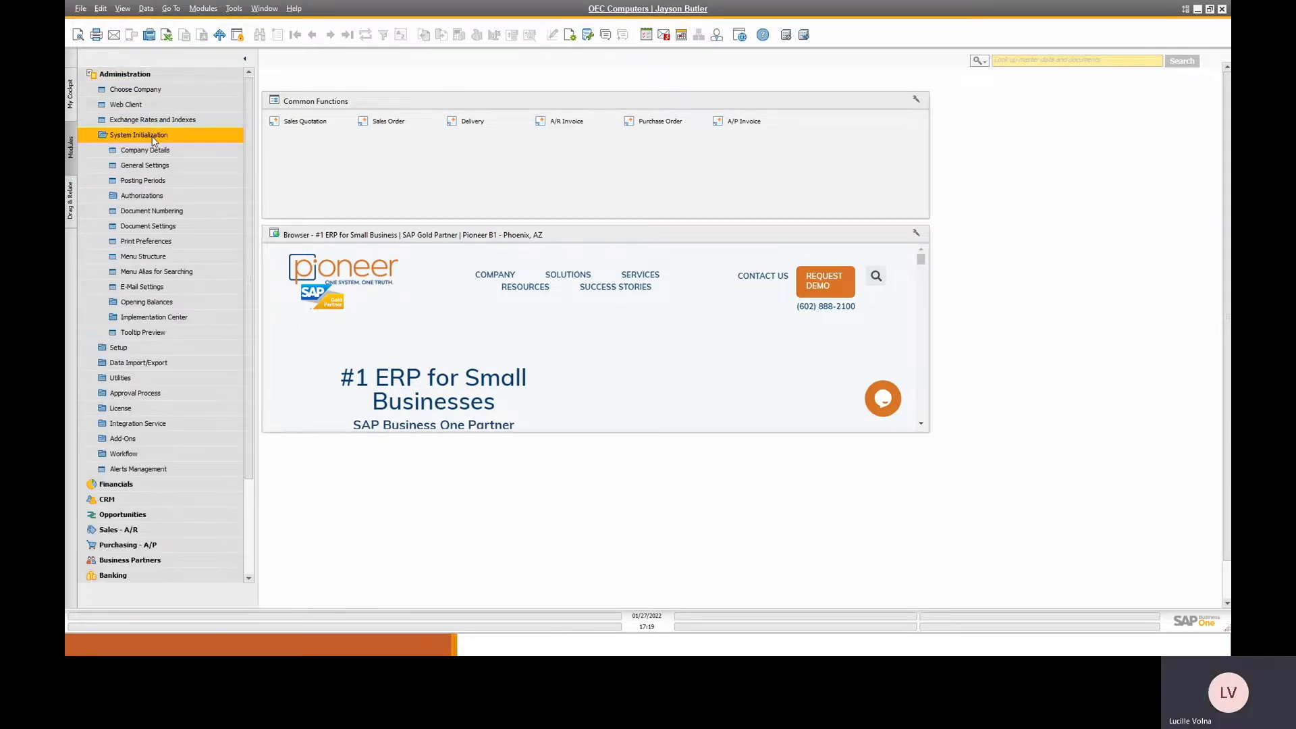
left_click(145, 165)
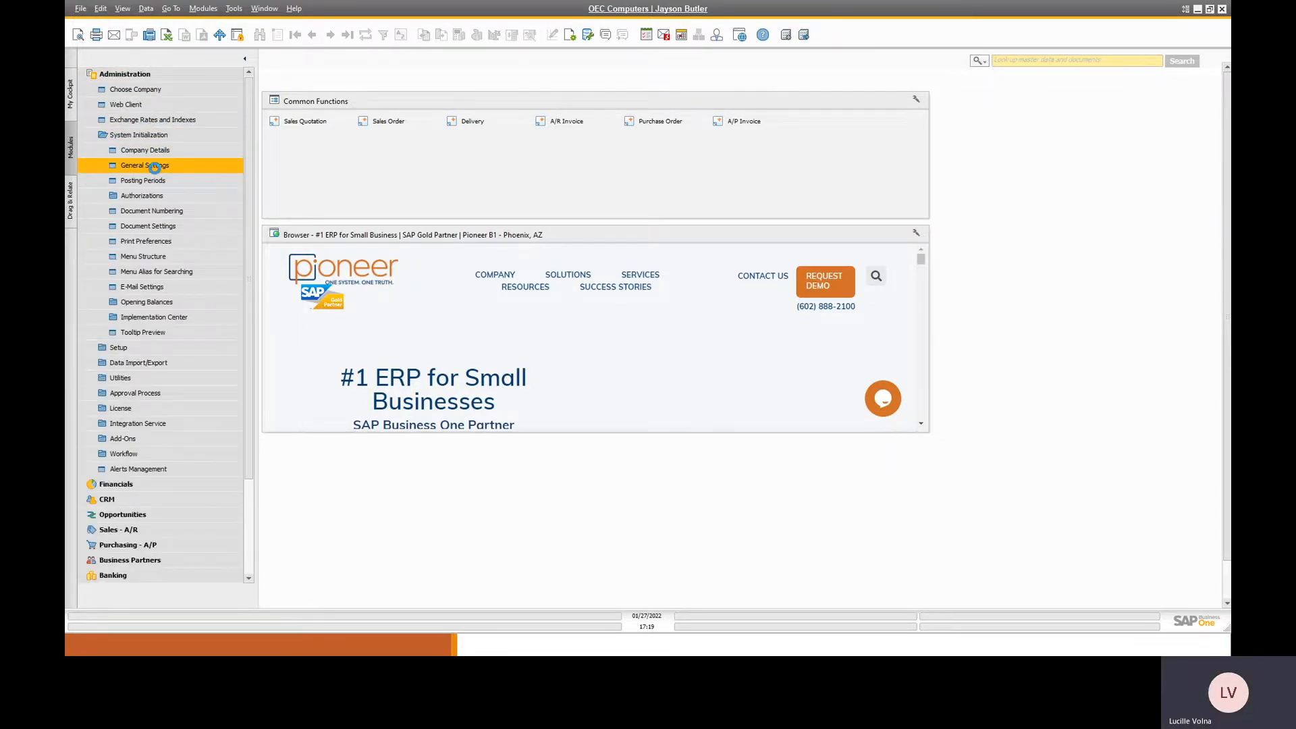
left_click(144, 165)
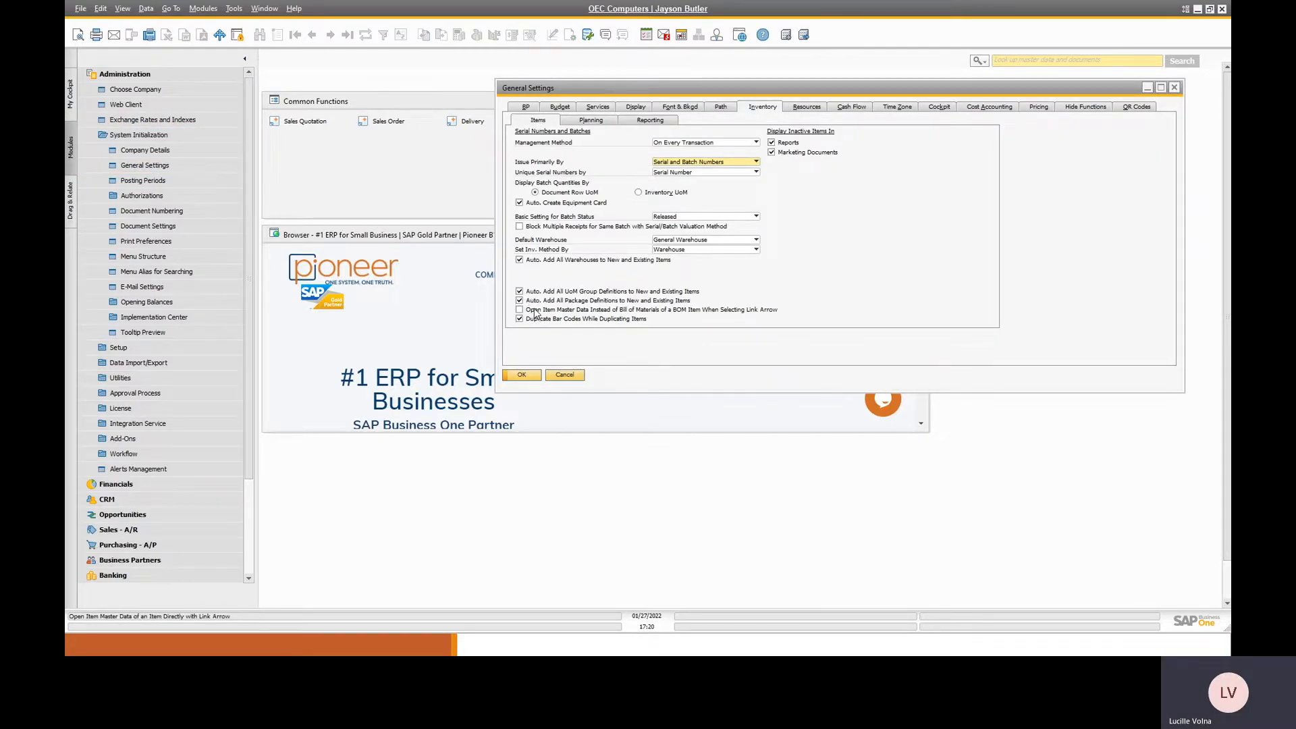
Collapse Administration and expand the Sales - A/R module in the main menu.
left_click(124, 73)
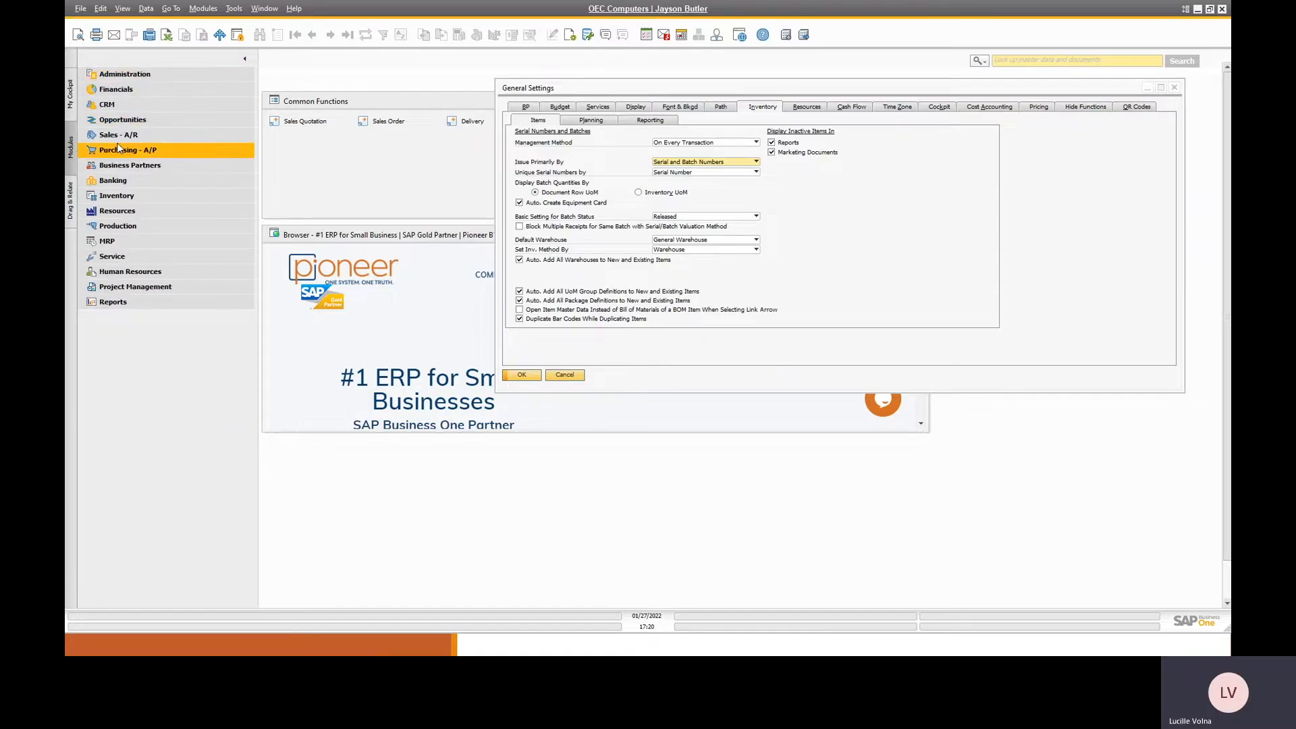
left_click(119, 134)
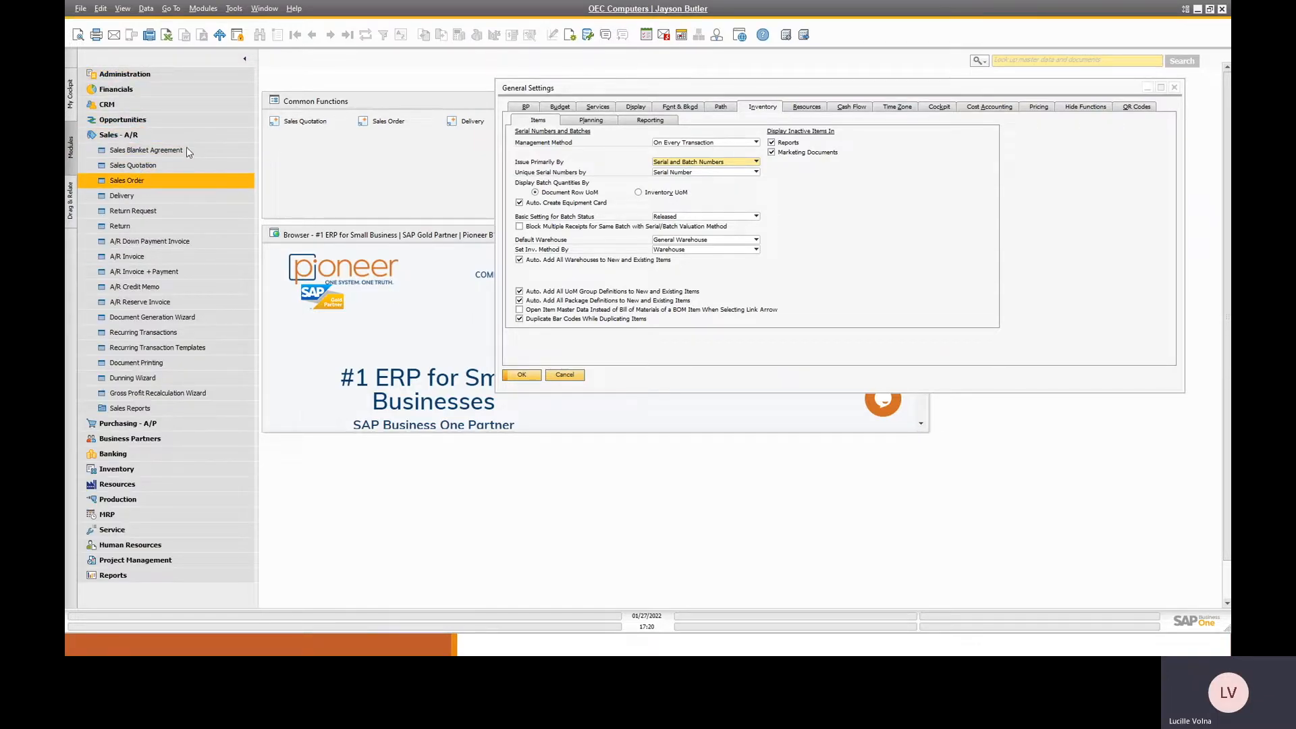
Bring up the Sales Order window and browse to the previous existing order.
left_click(347, 34)
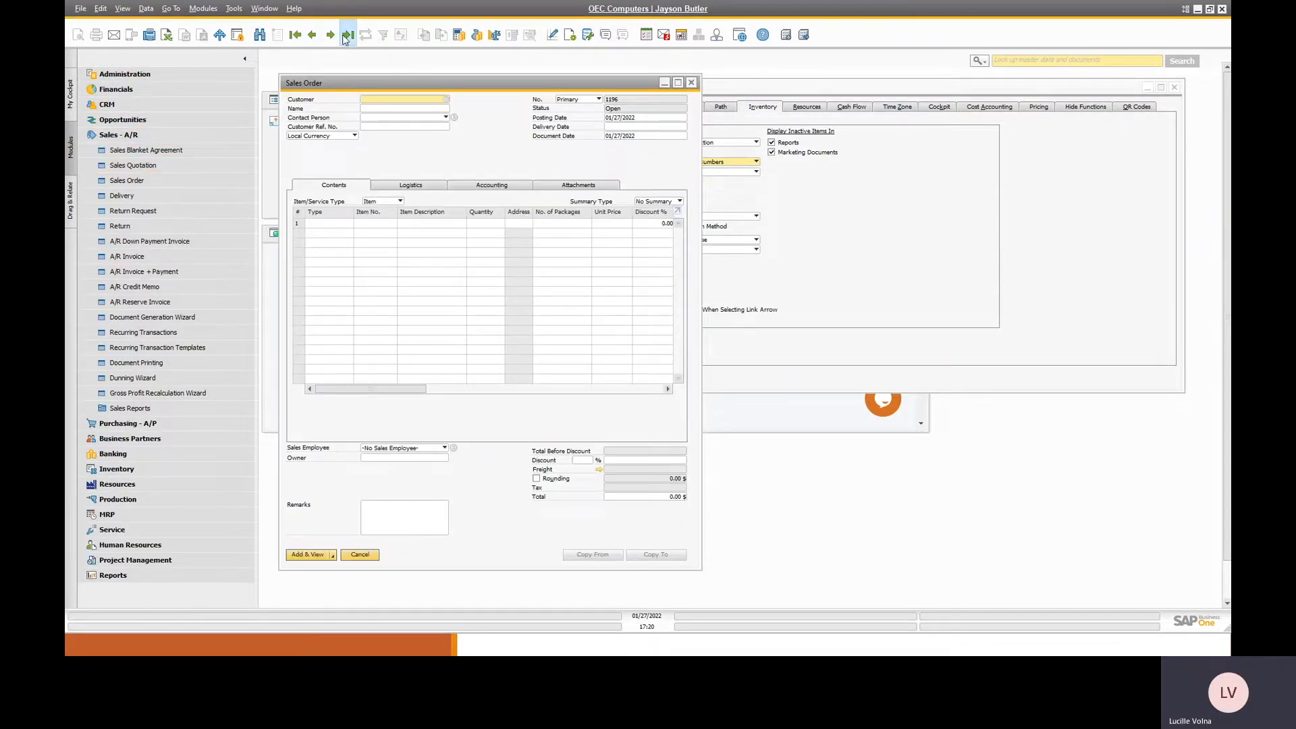
left_click(347, 33)
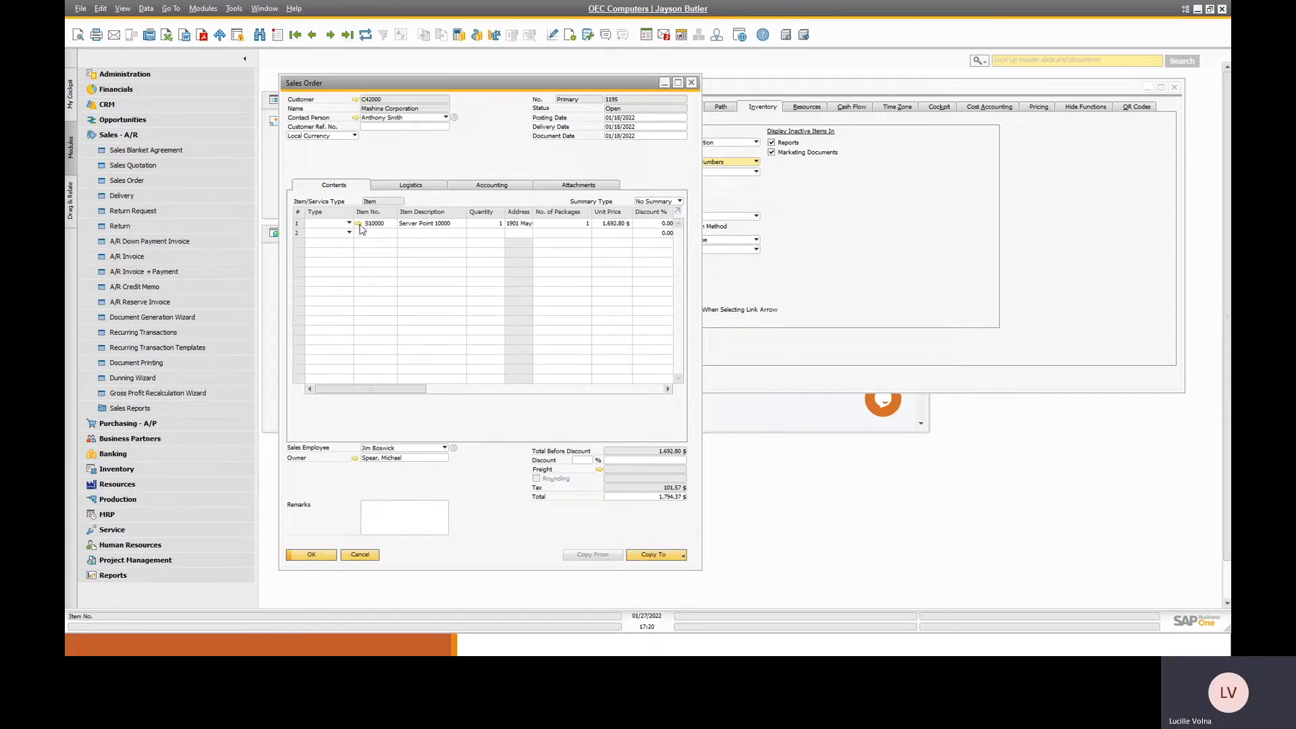
Follow the link arrow on item S10000, landing in its Bill of Materials, and close it.
left_click(357, 223)
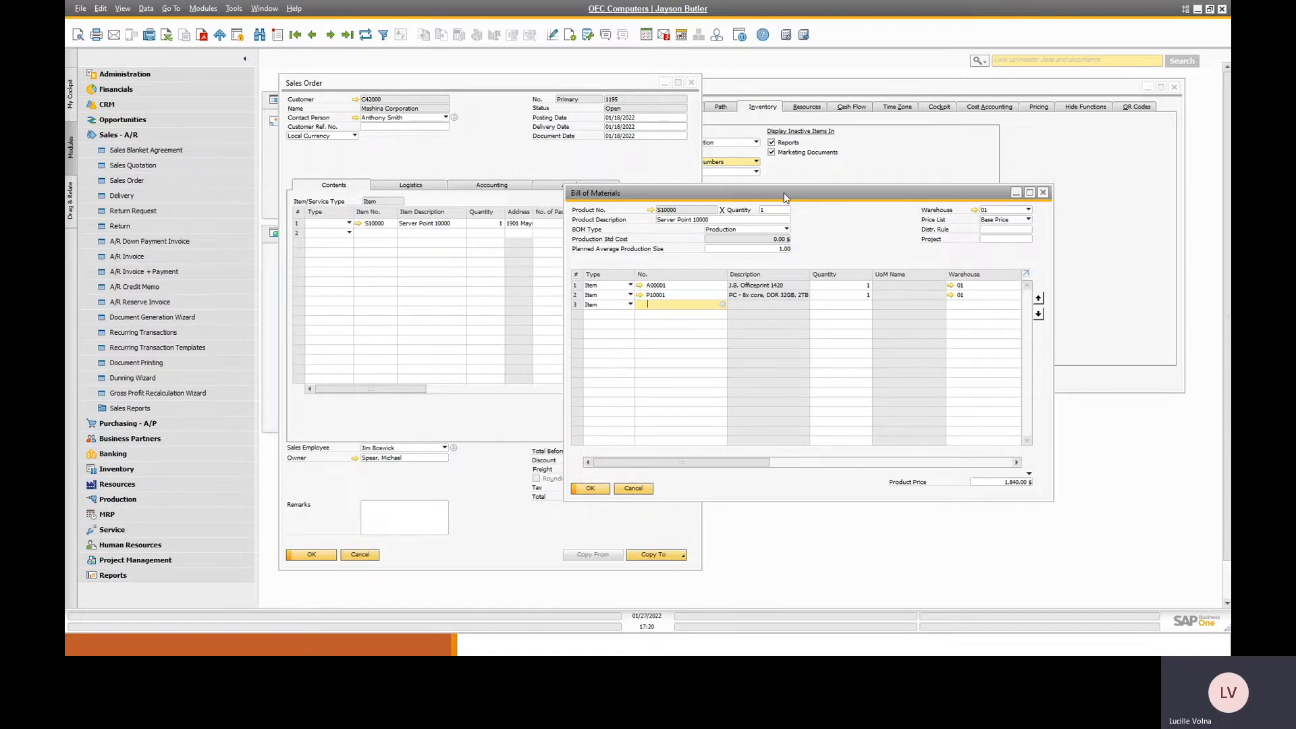
mouse_move(849, 203)
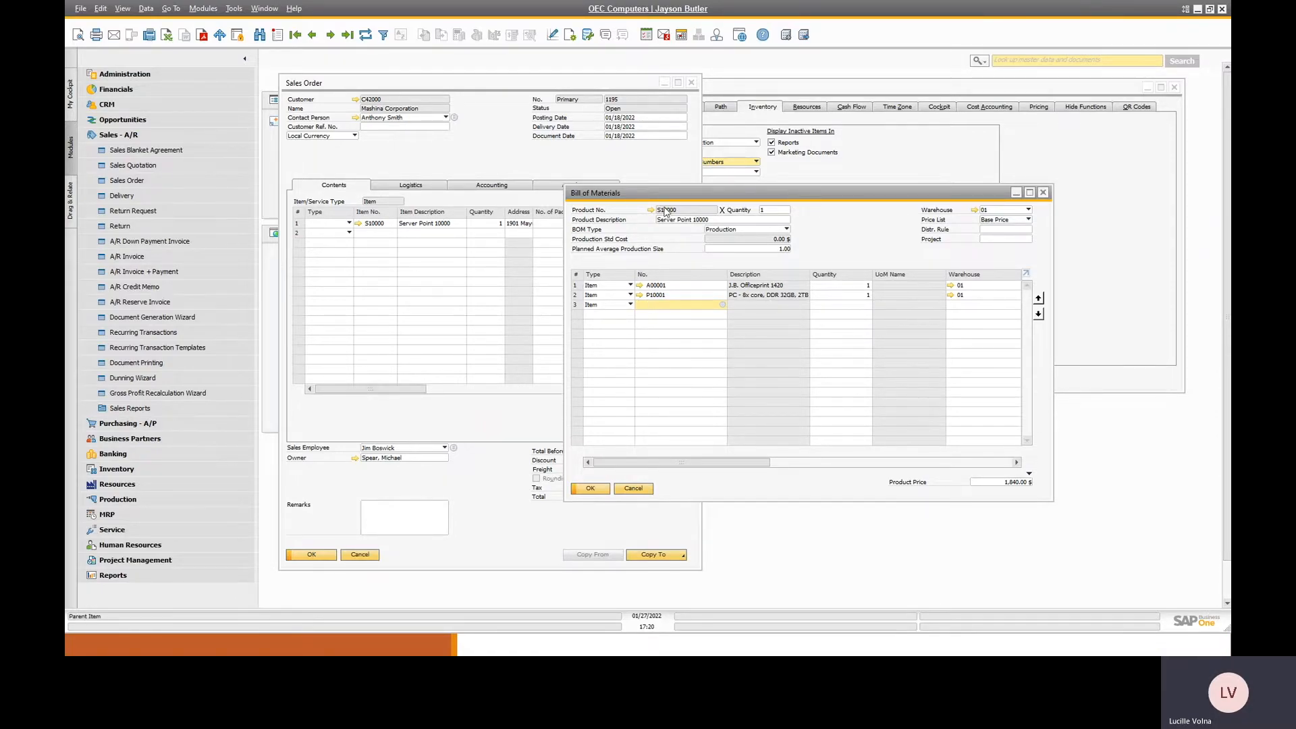
left_click(631, 211)
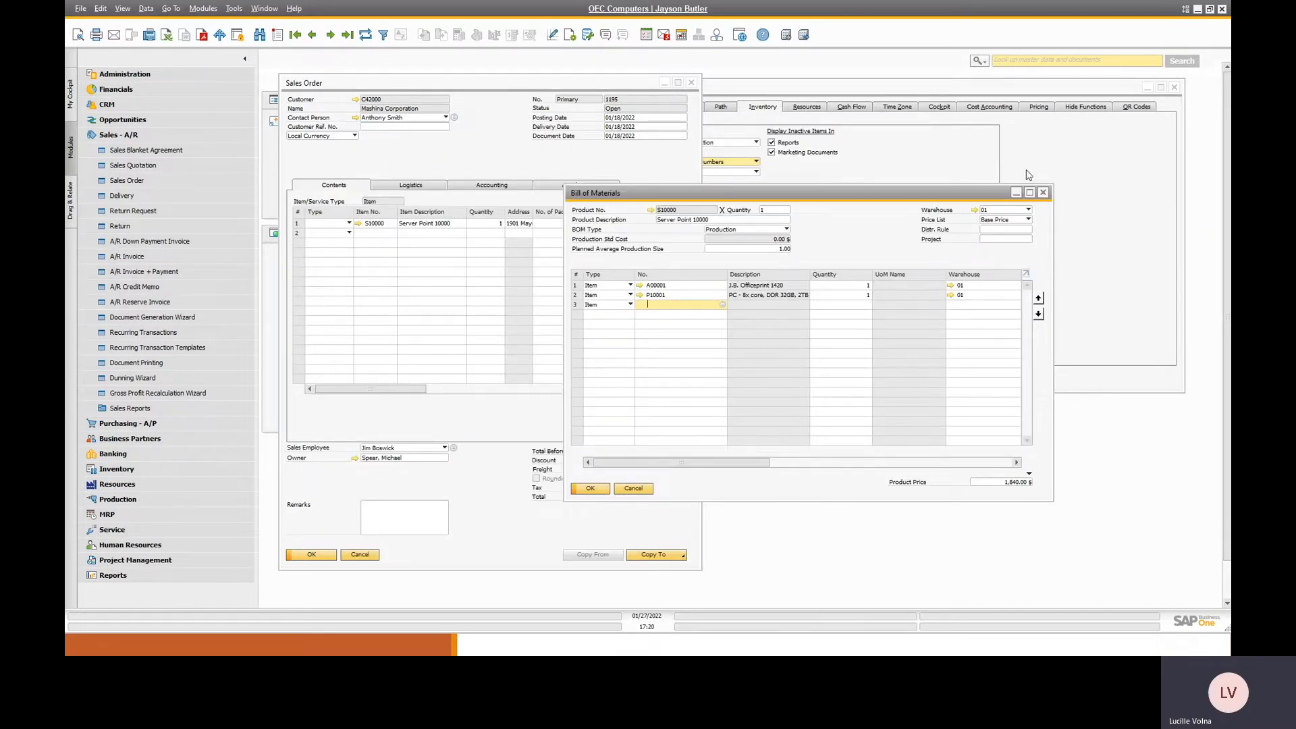
left_click(589, 487)
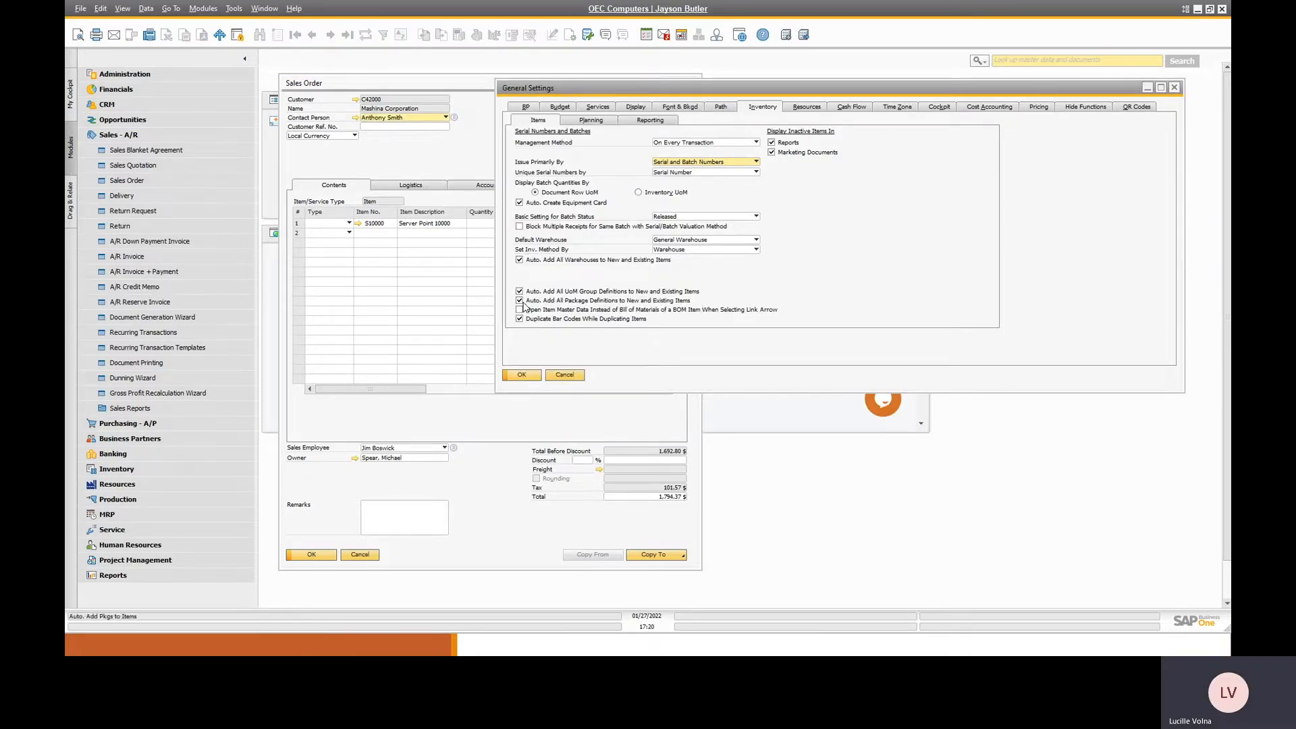
Tick 'Open Item Master Data Instead of Bill of Materials', Update, and retry the order line's item link.
left_click(519, 309)
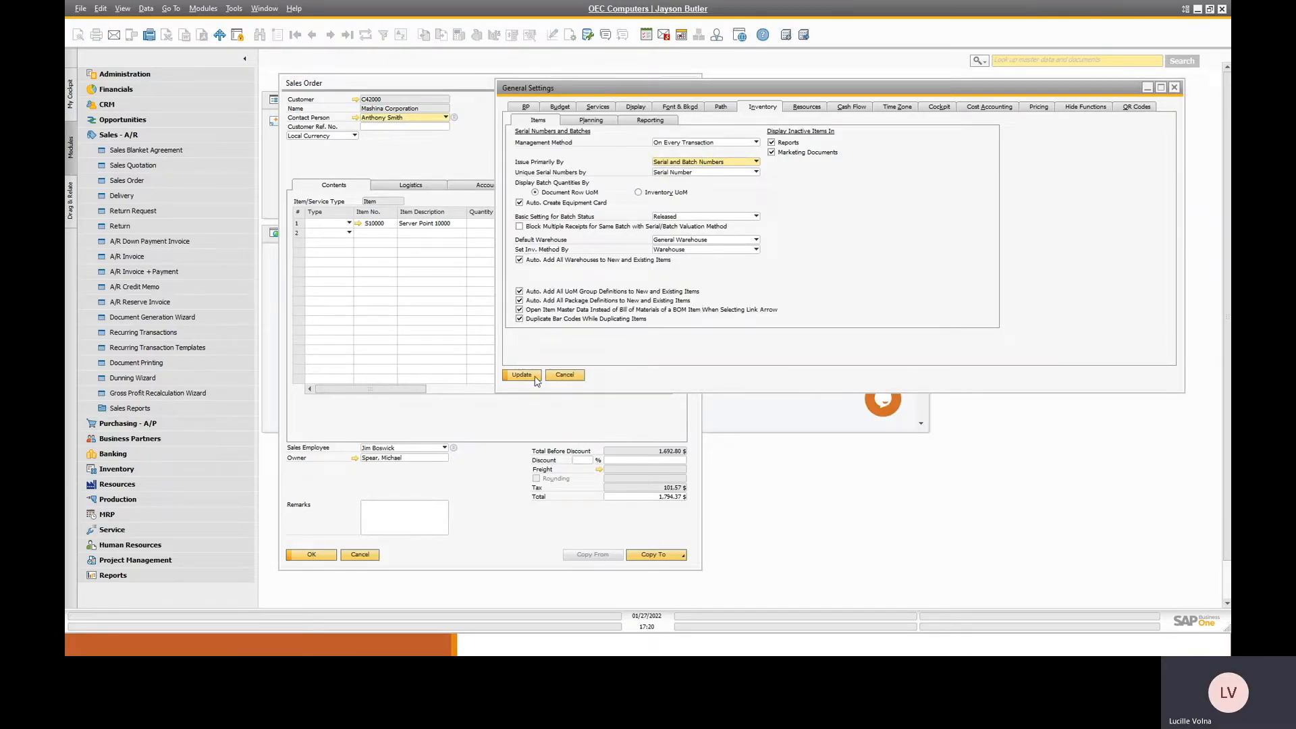
left_click(521, 374)
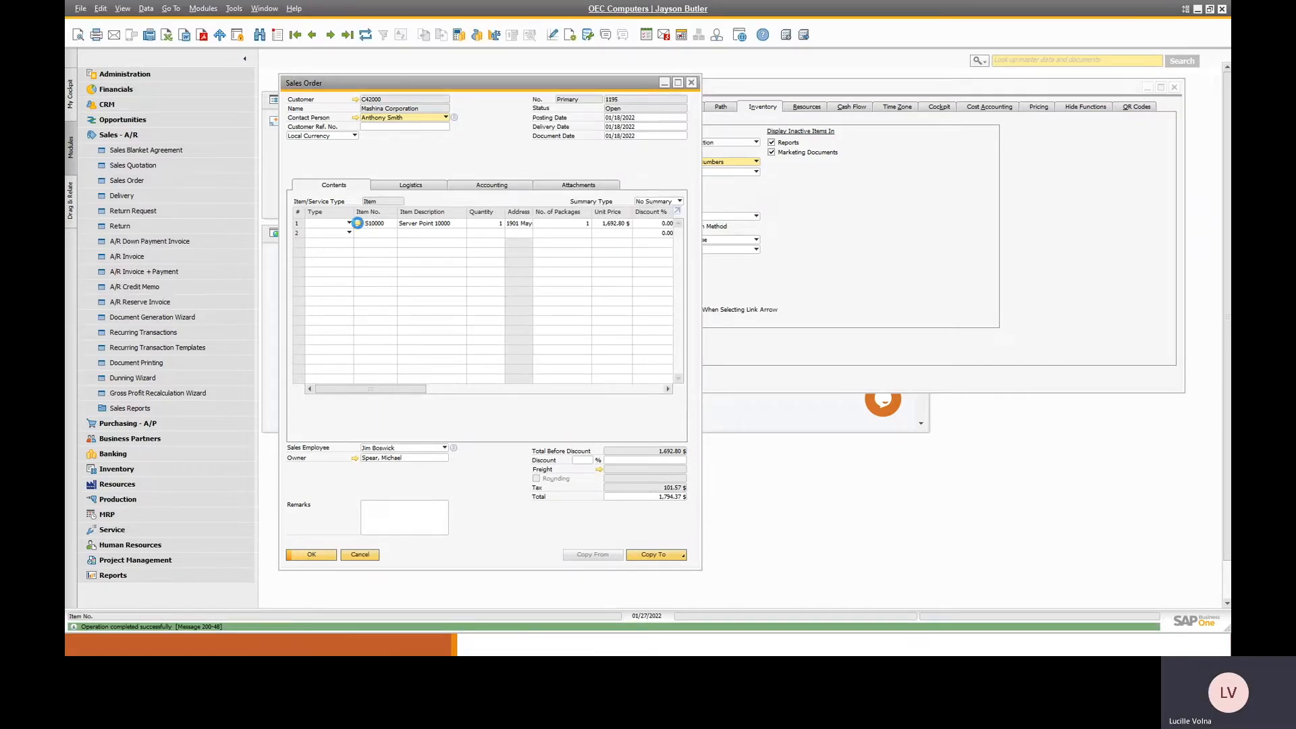
left_click(356, 224)
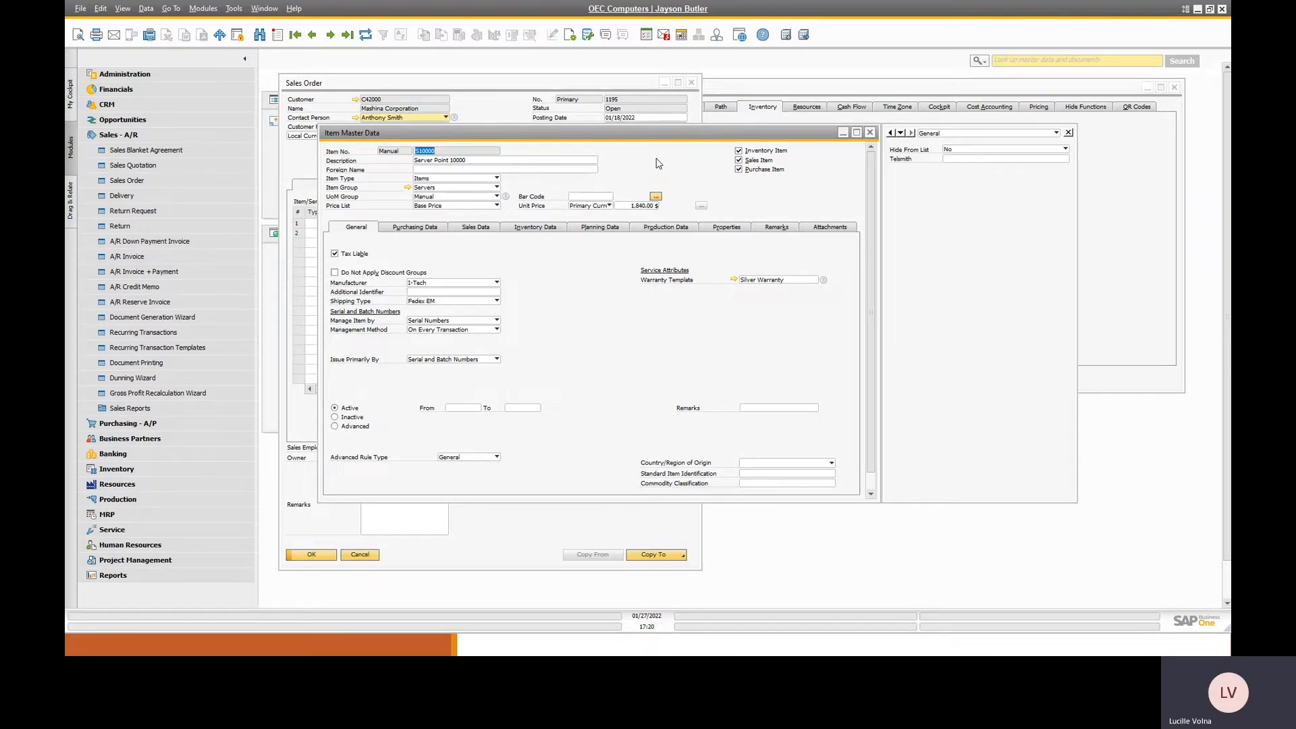
mouse_move(615, 169)
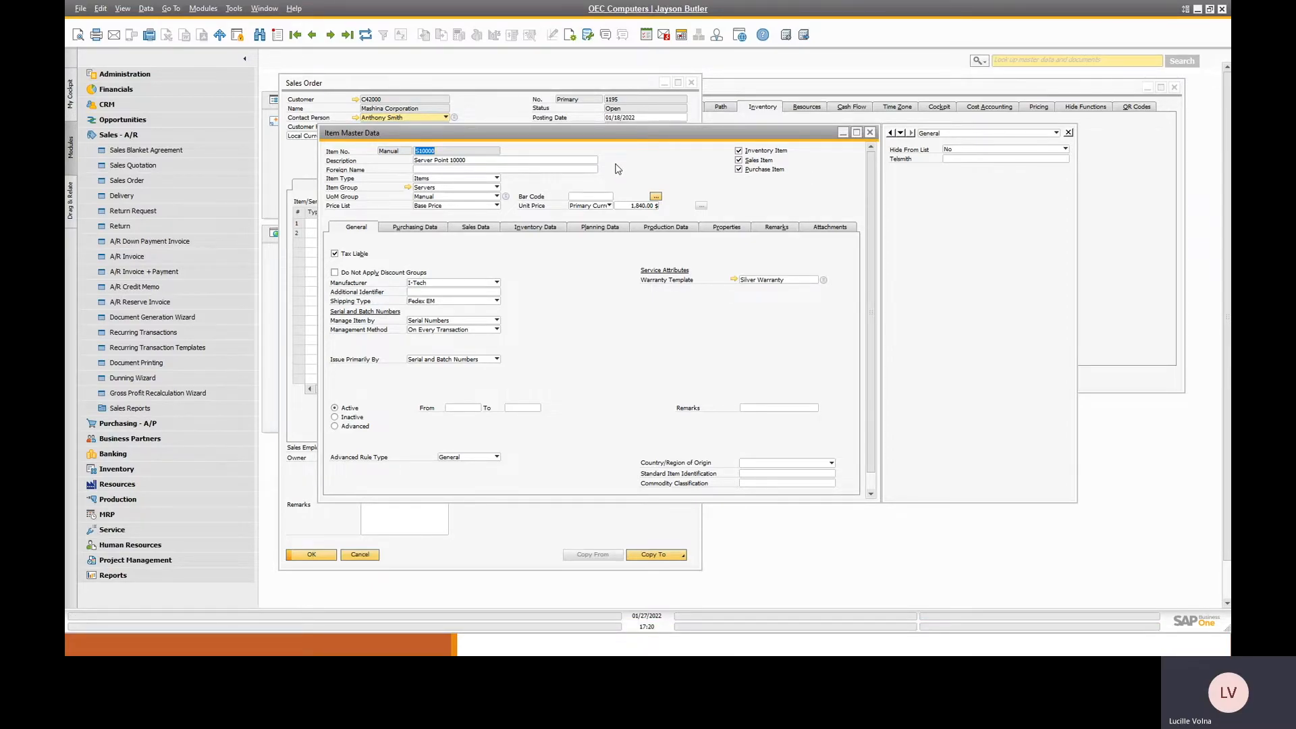
mouse_move(657, 225)
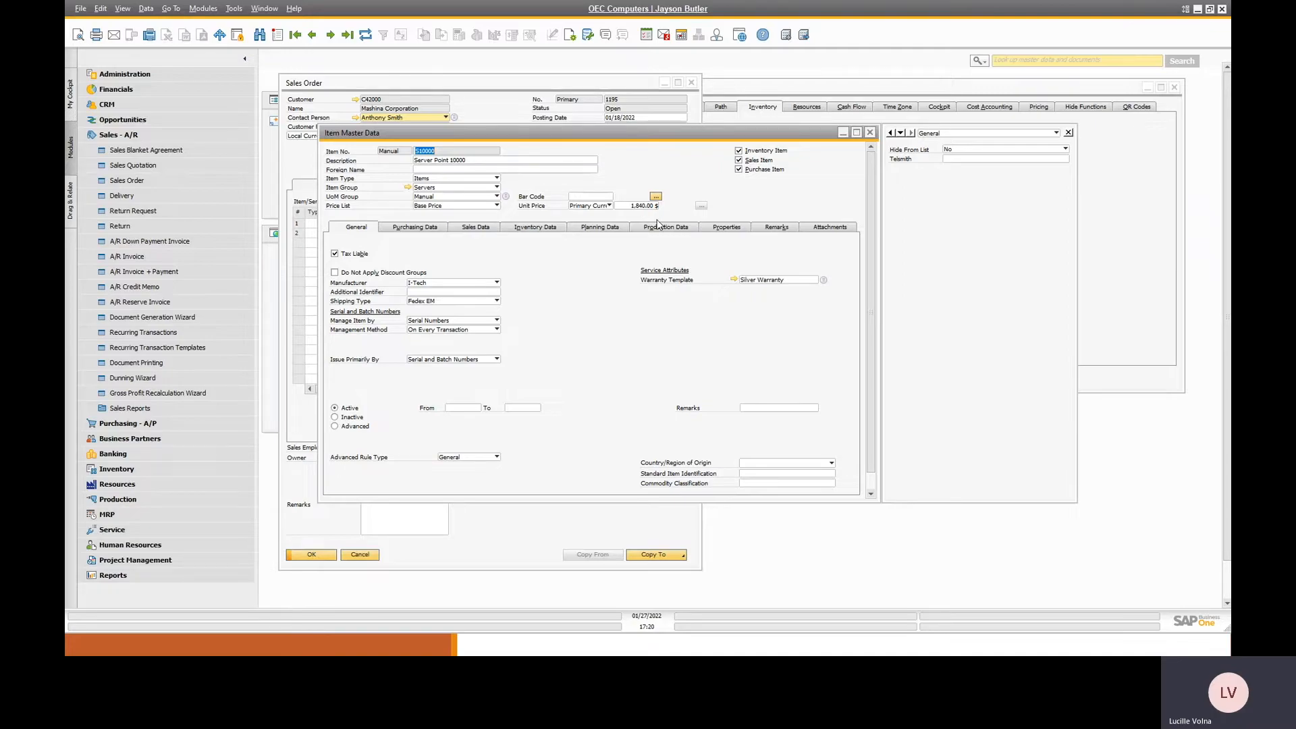
From Item Master Data's Production Data, reach the item's Bill of Materials via right-click and close it.
left_click(668, 227)
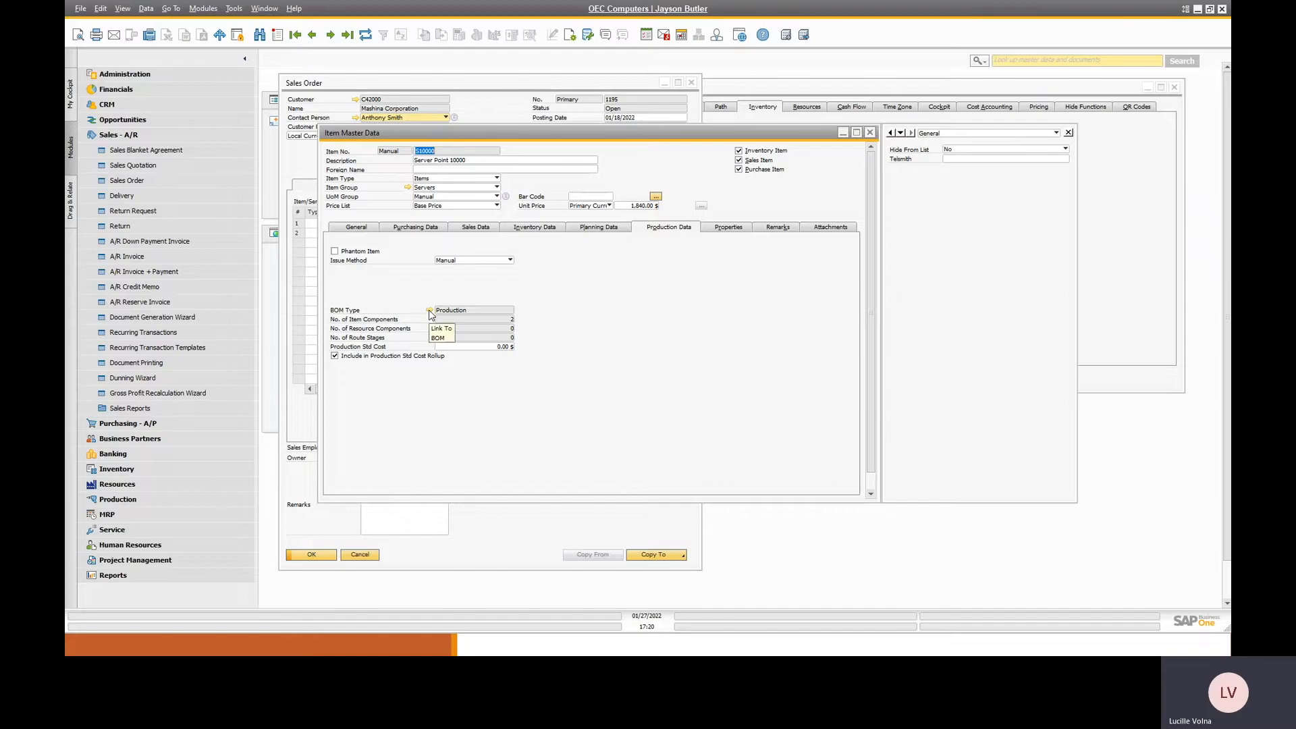
left_click(441, 330)
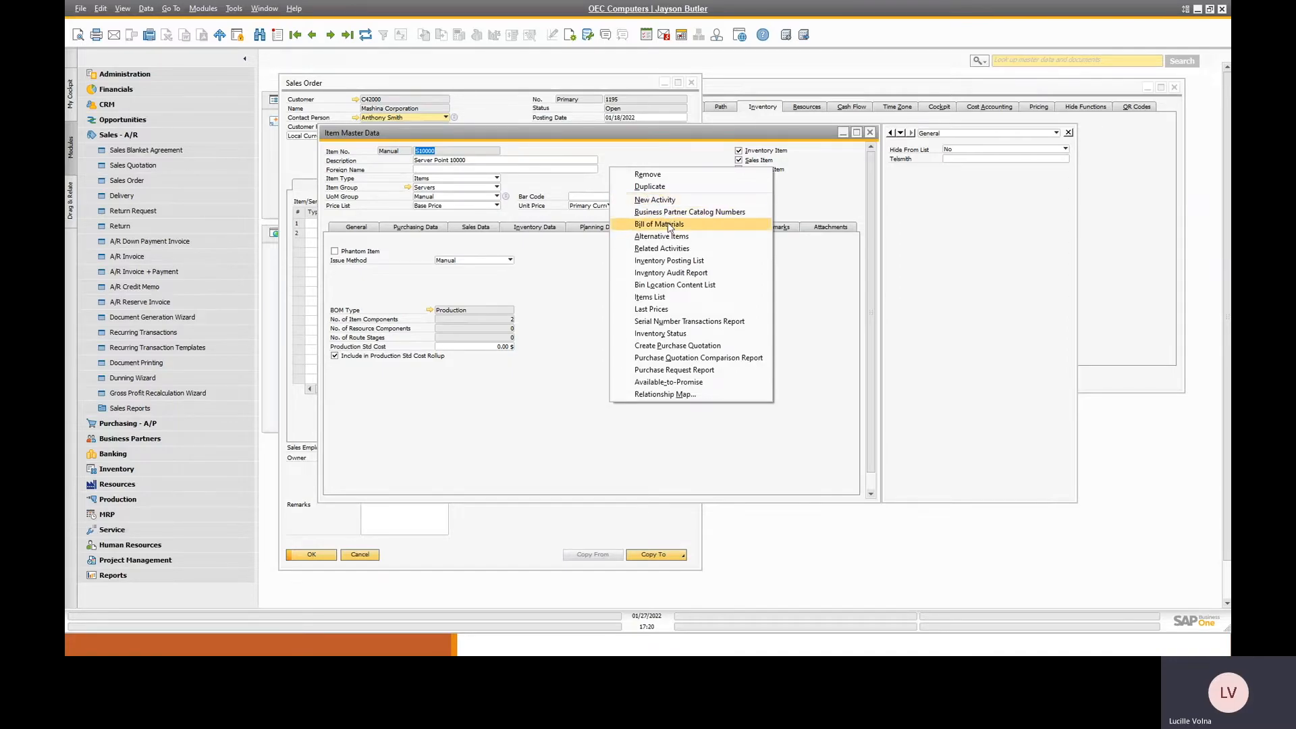
left_click(657, 224)
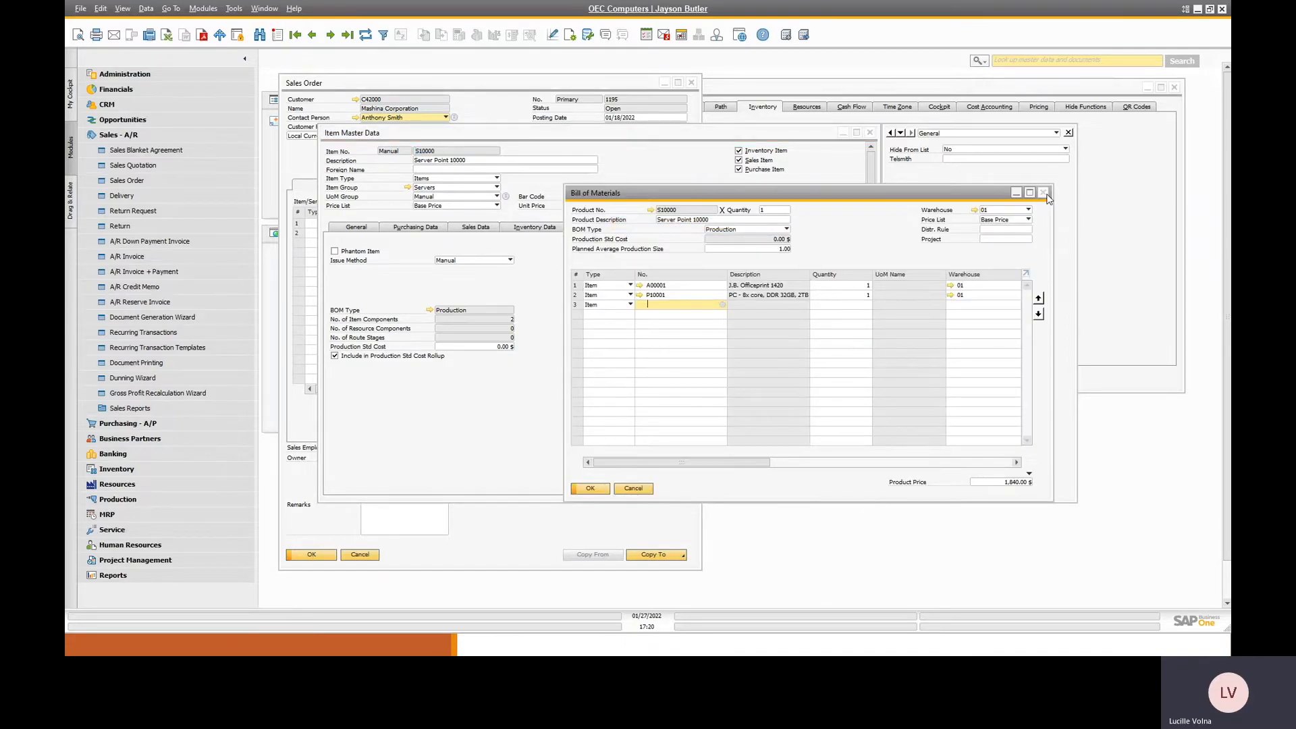
left_click(1044, 193)
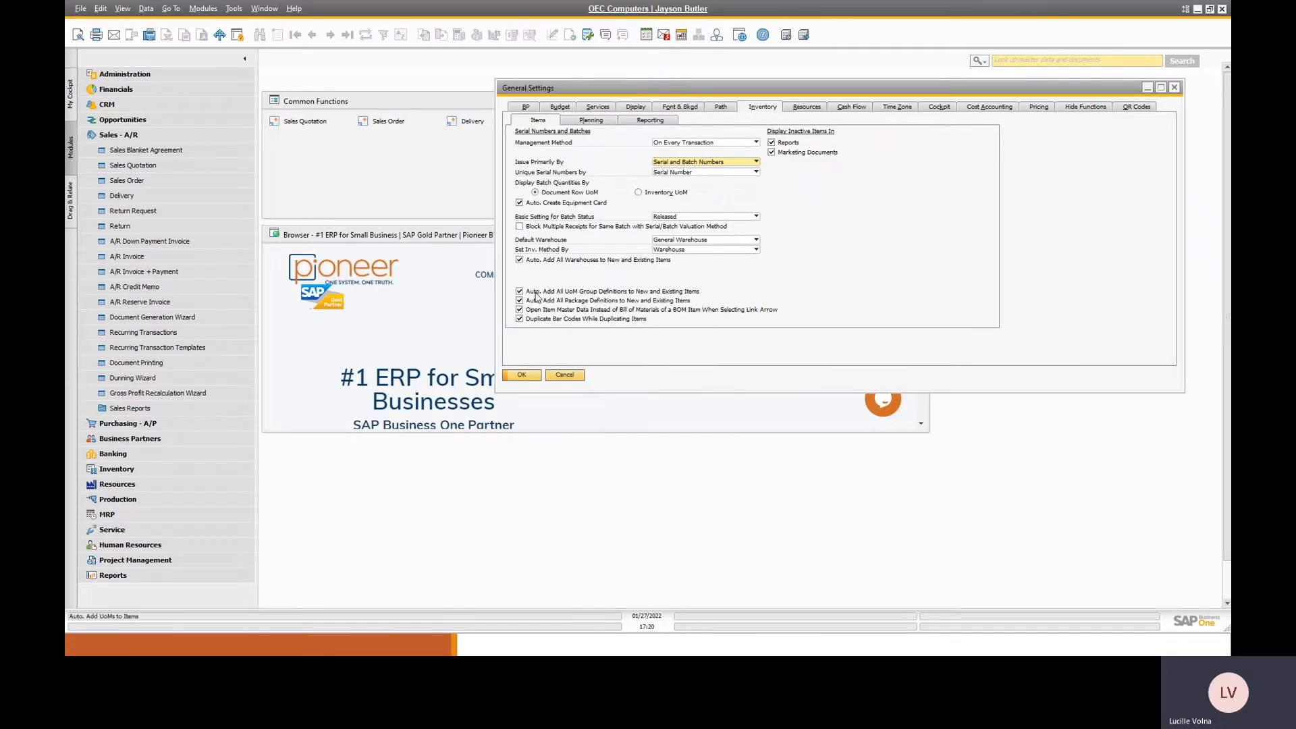
mouse_move(689, 311)
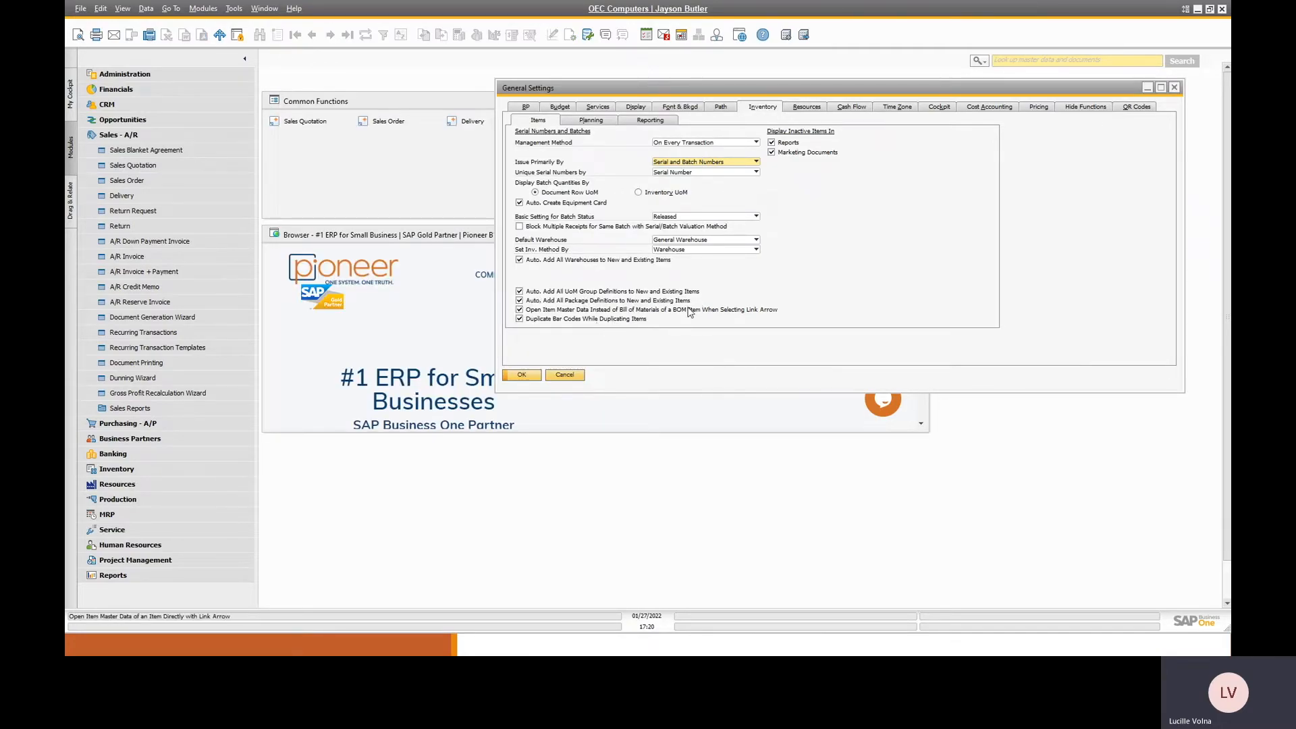